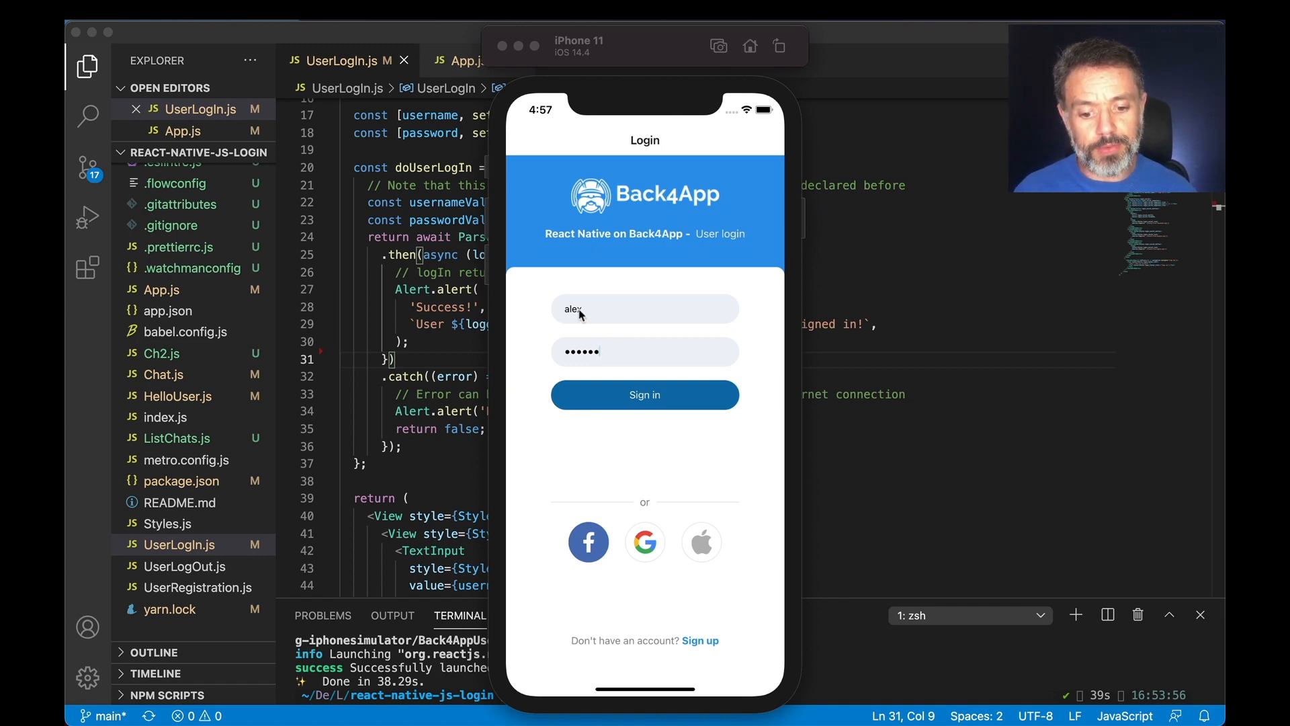
mouse_move(774, 380)
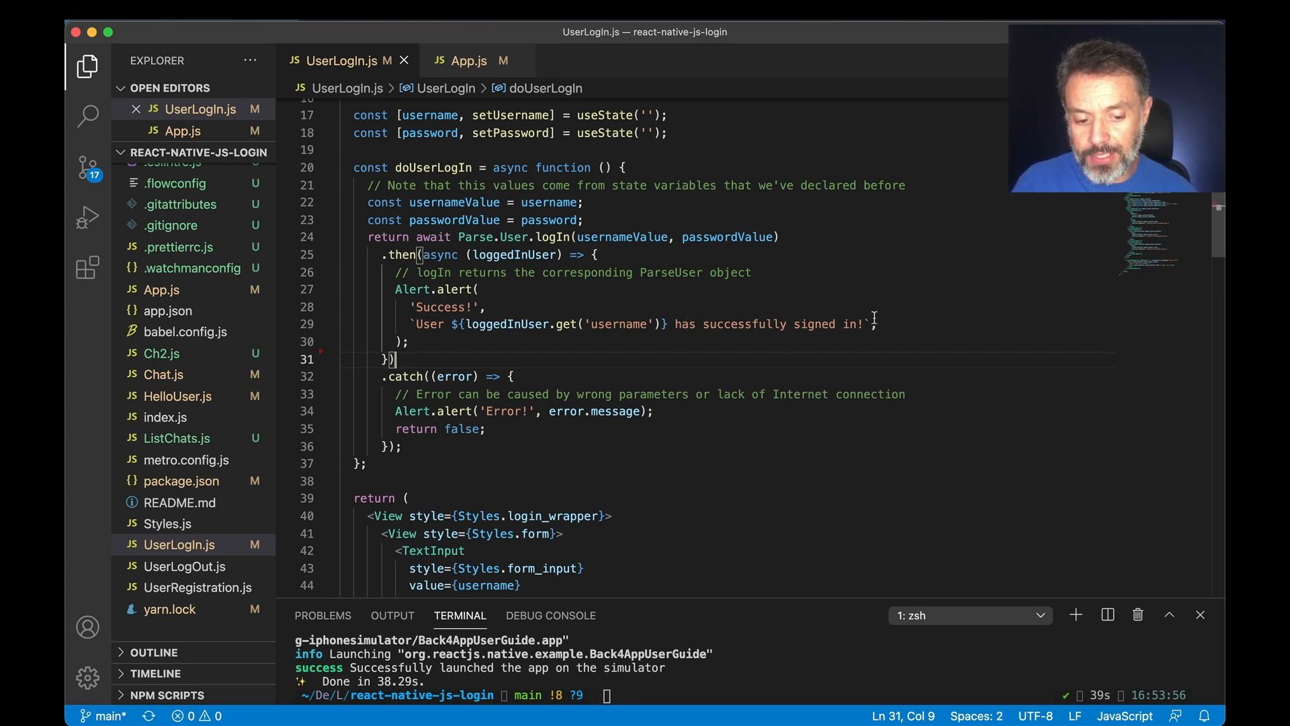
mouse_move(874, 324)
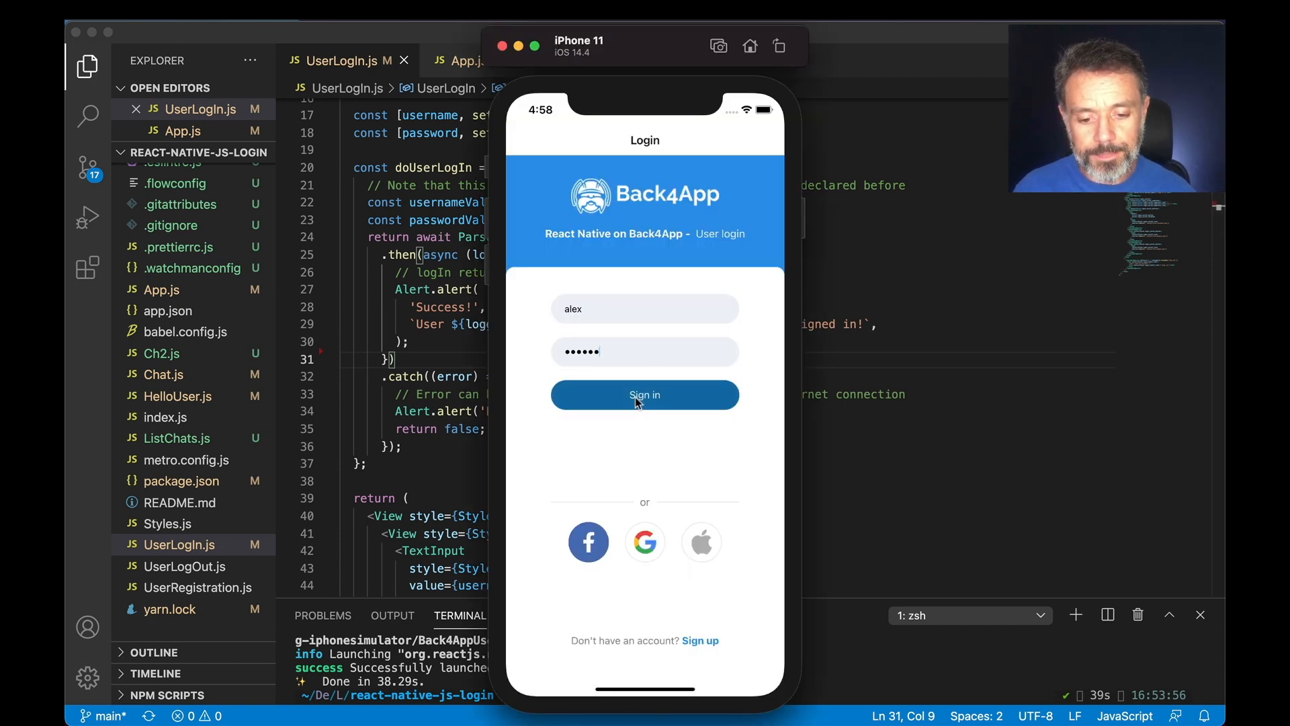
Sign in as alex and dismiss the 'Success!' alert
click(644, 394)
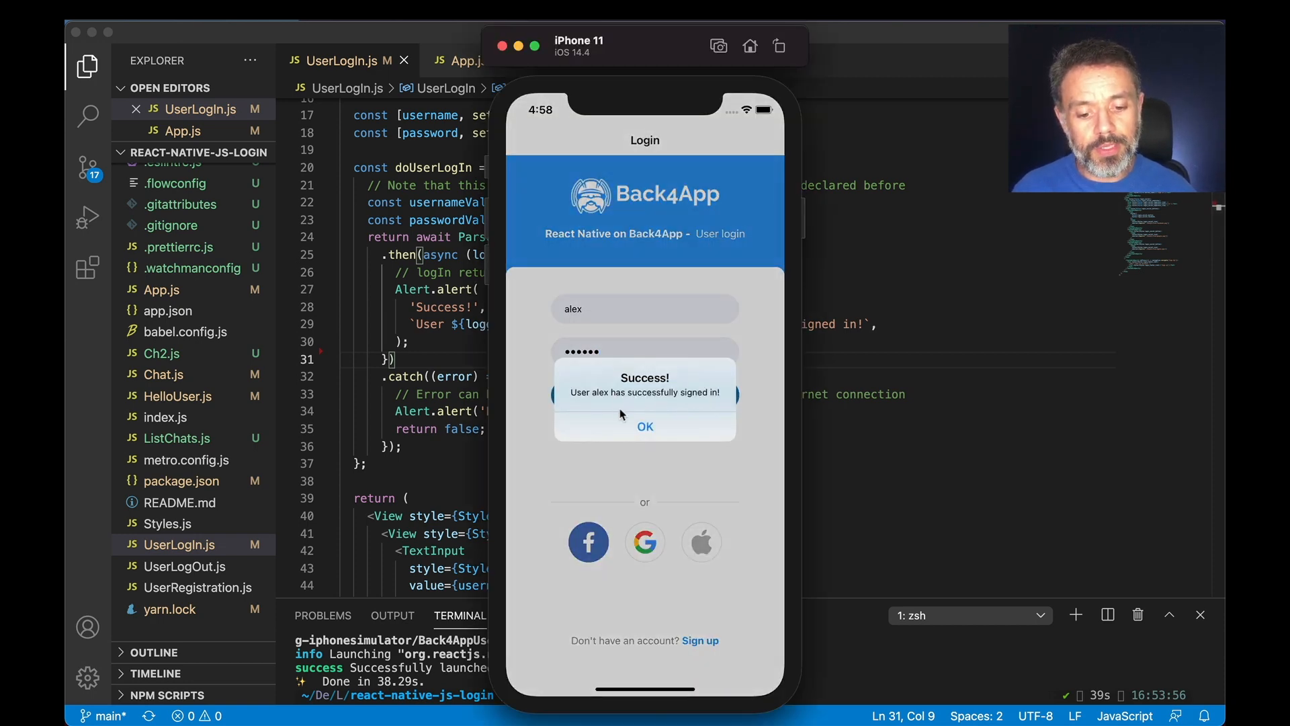
click(645, 426)
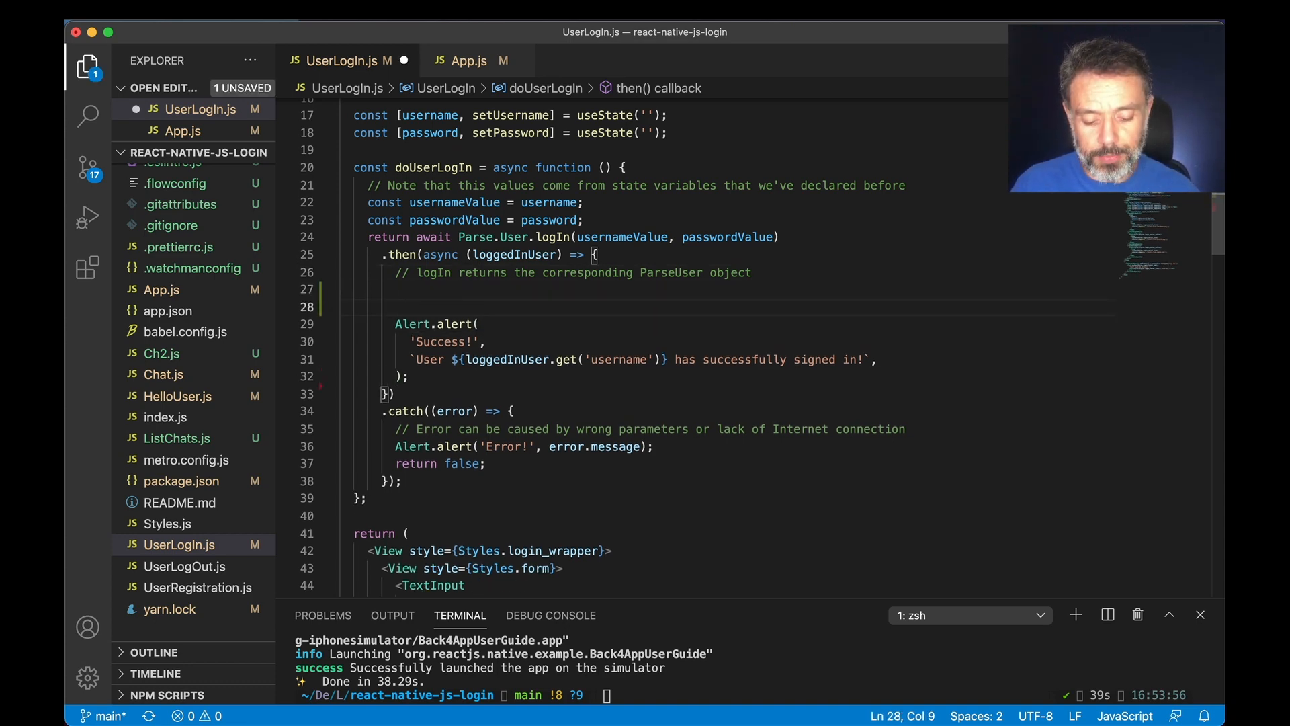
Add const currentUser = await Parse.User.currentAsync(); above the Alert.alert call
text(const)
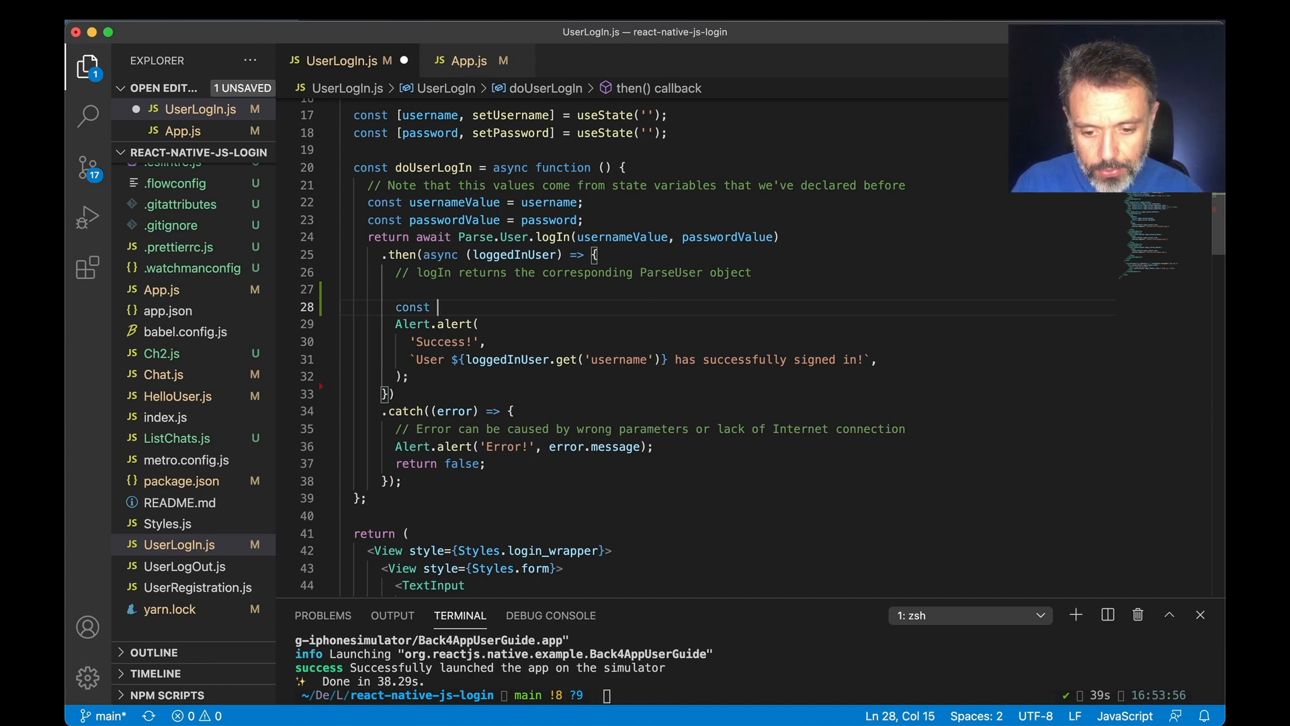
text(currentUser = await)
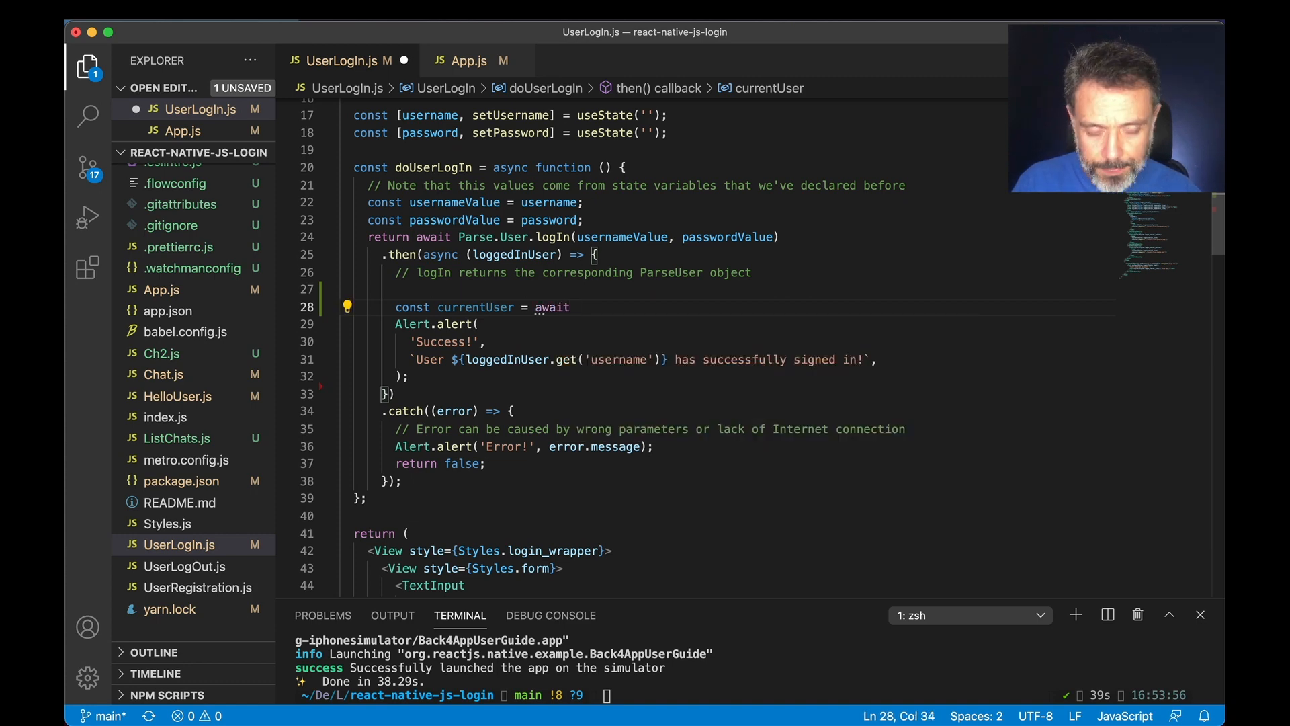
text(Parse.User.currentAsync();)
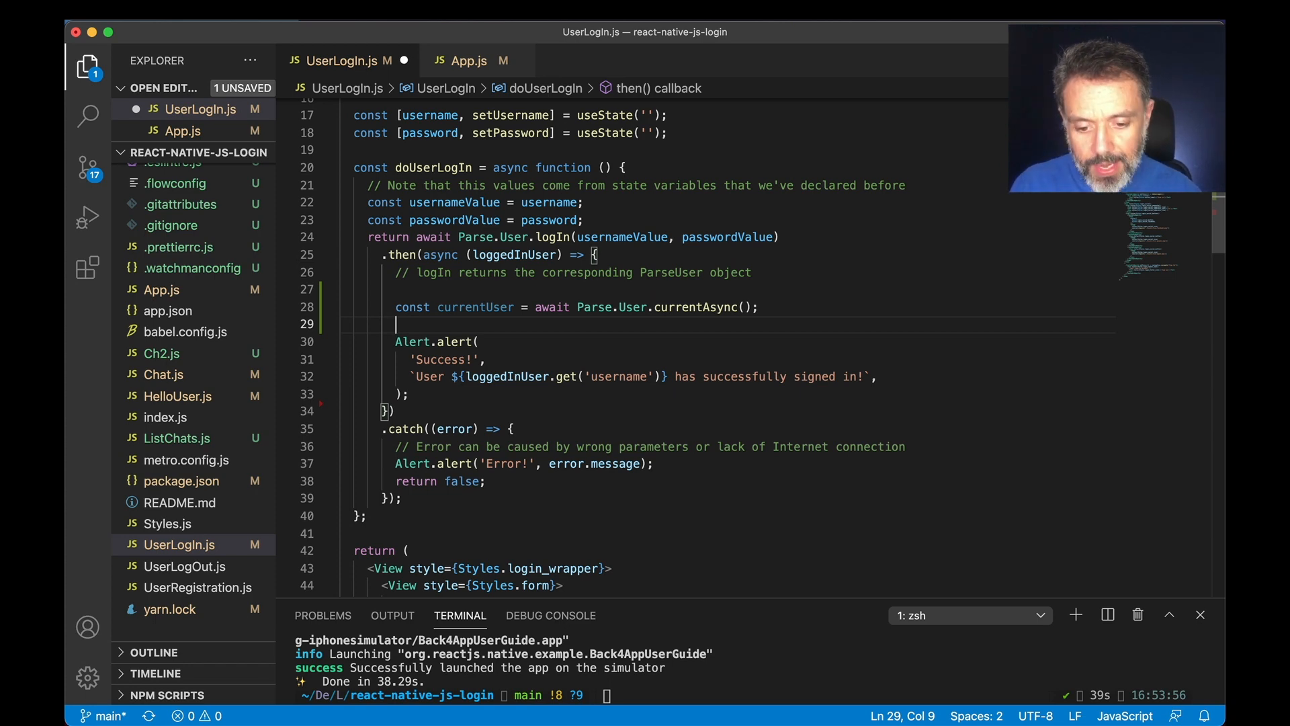
Replace loggedInUser with currentUser in the alert message, save, and rebuild with yarn ios
double_click(474, 306)
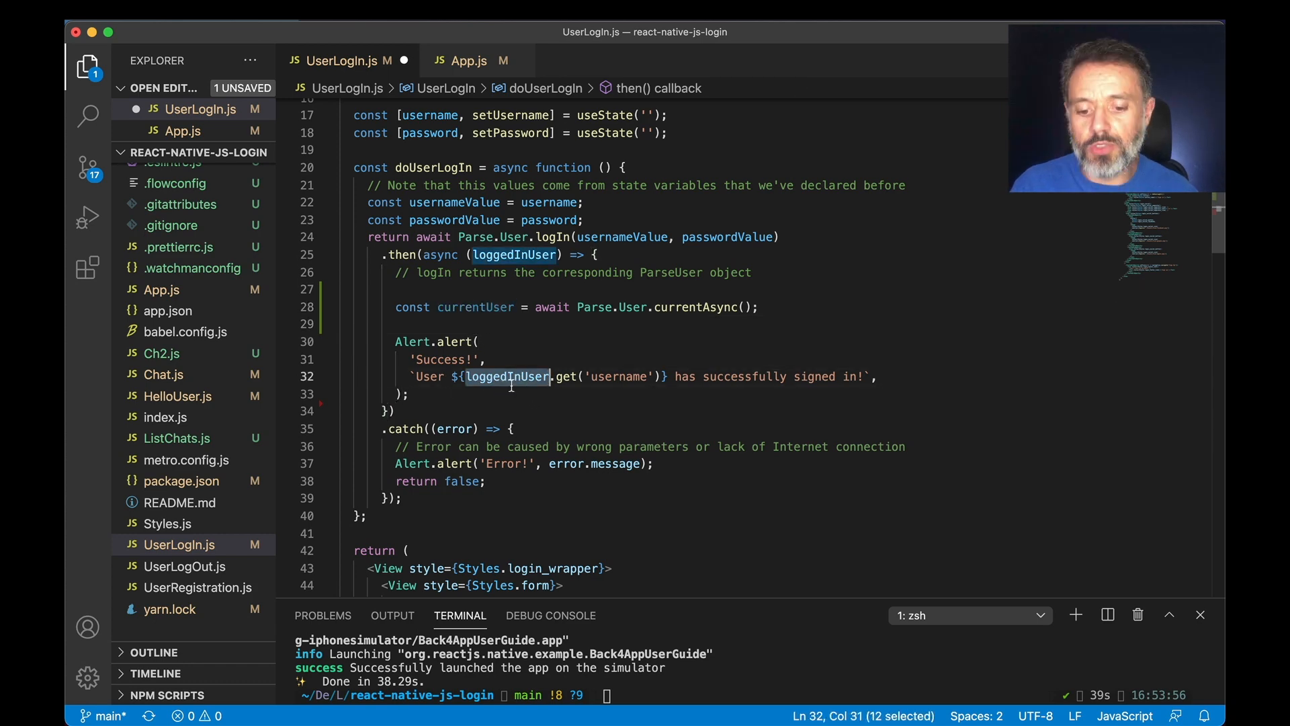
text(currentUser)
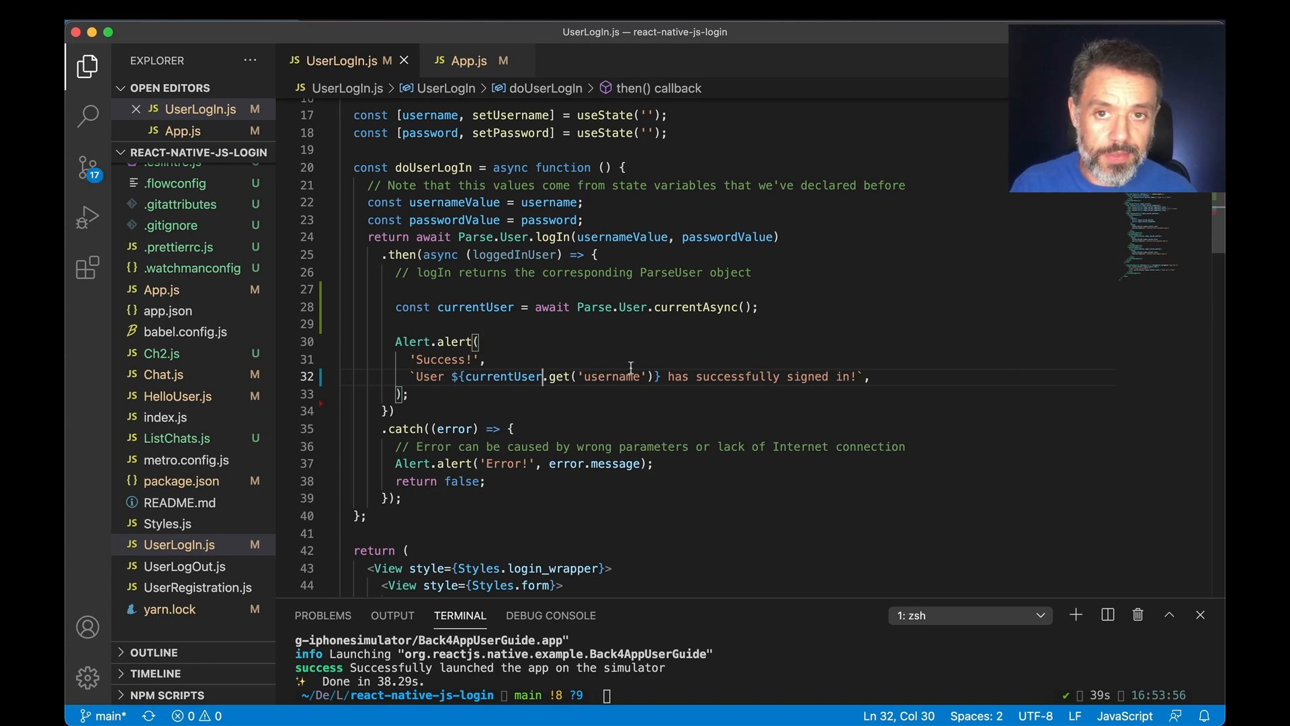
mouse_move(614, 547)
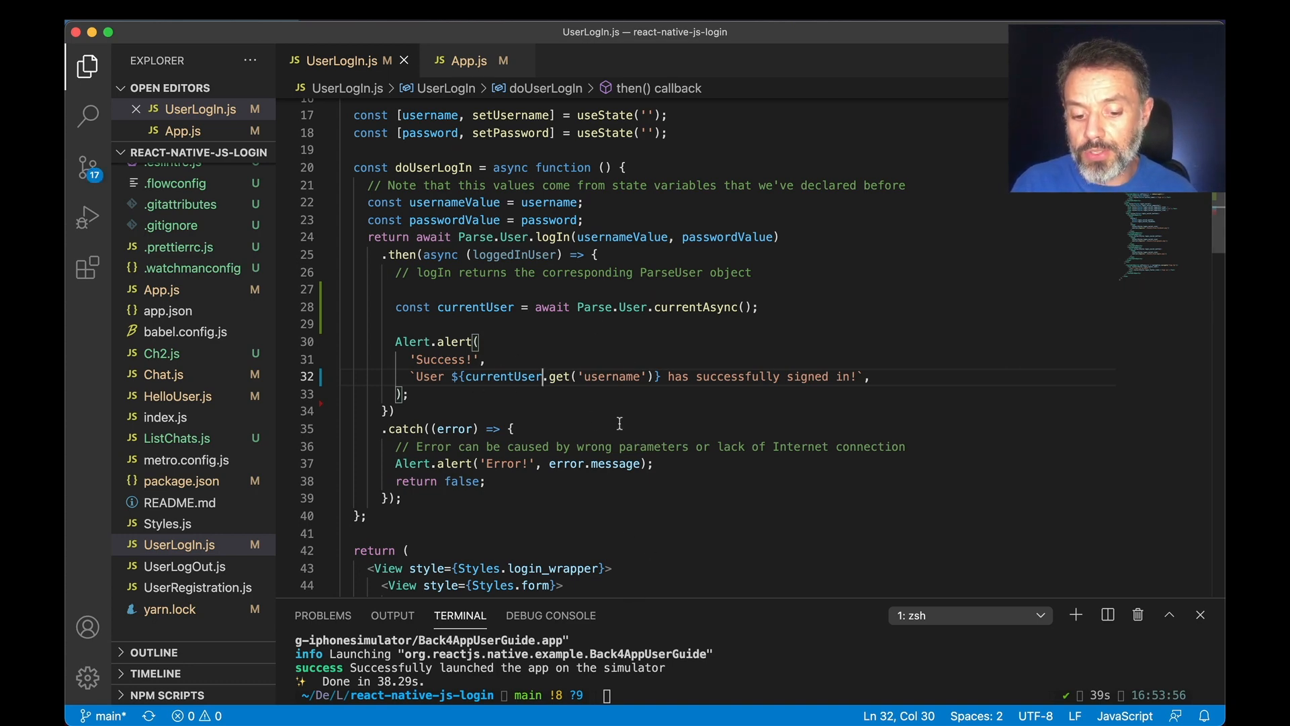
text(yarn ios)
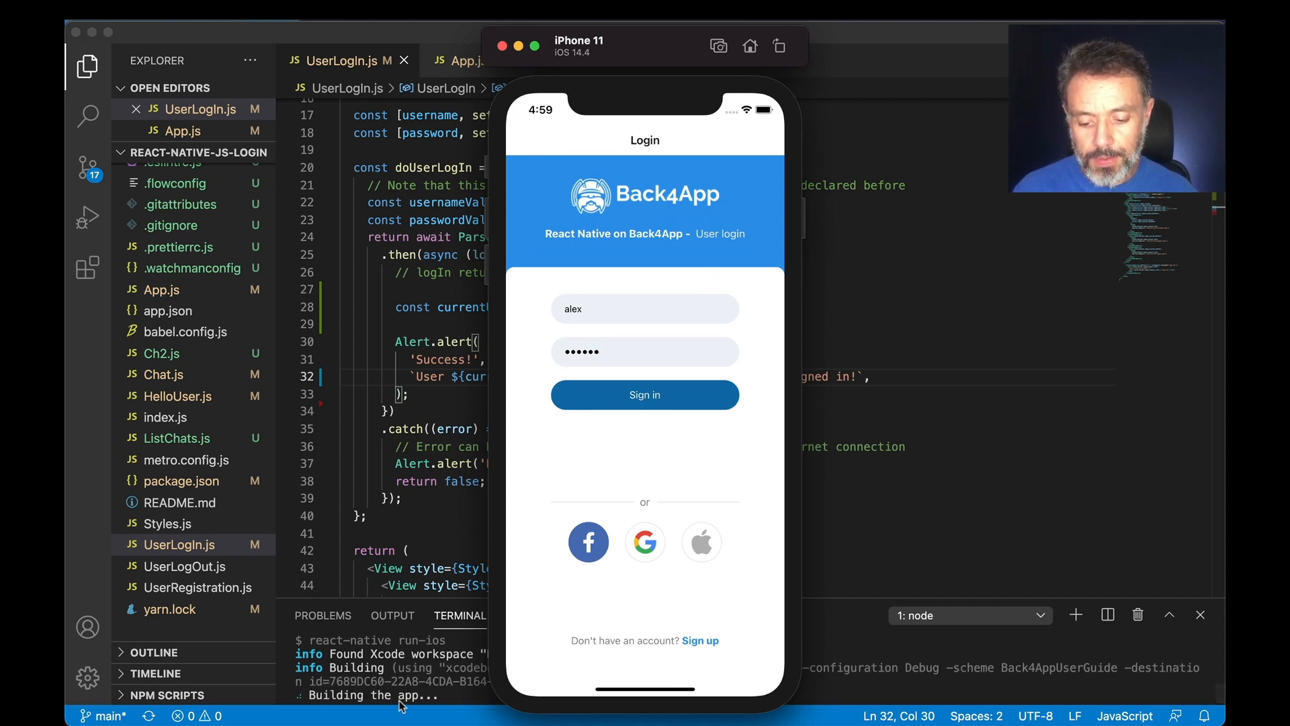
mouse_move(448, 698)
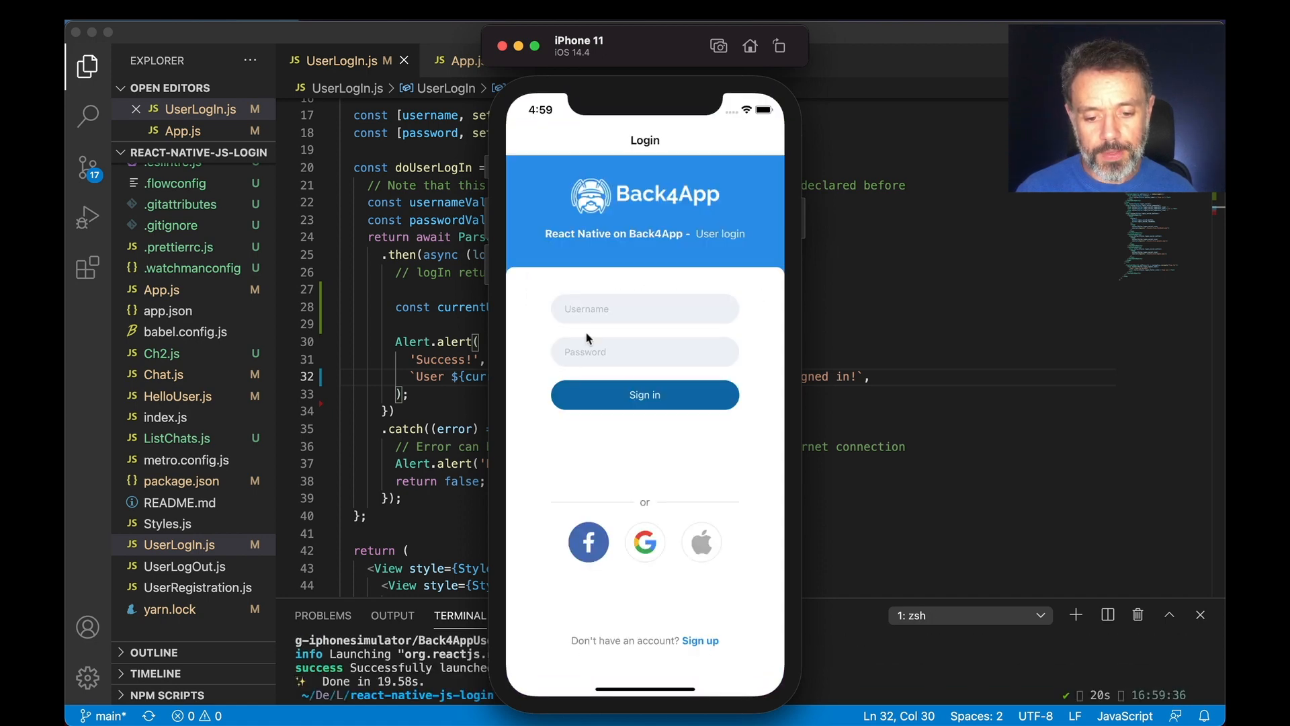
Enter username alex and sign in to get the 'Success!' alert with the current username
text(alex)
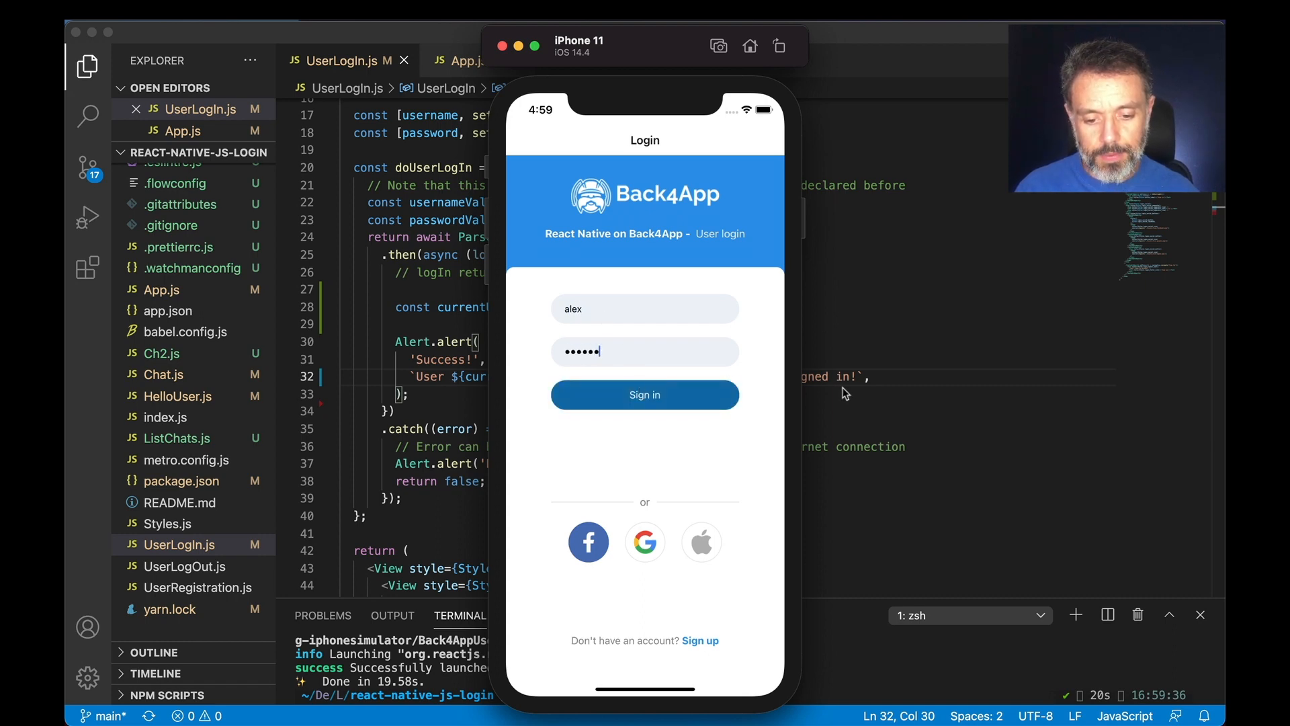
click(644, 394)
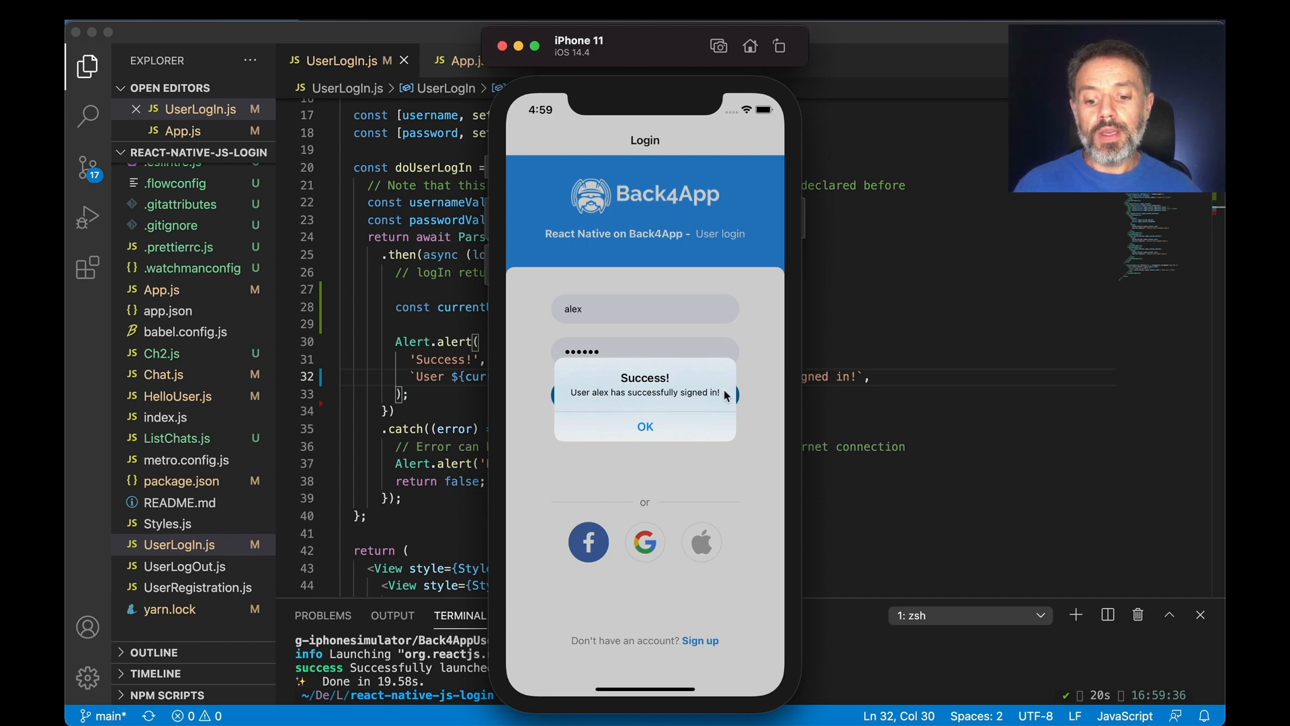